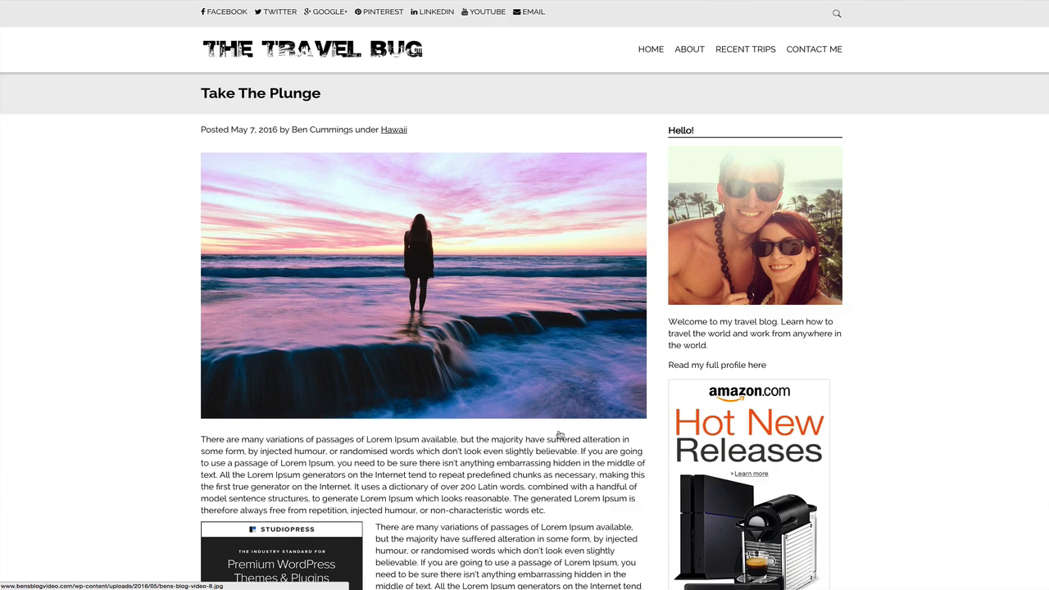
- Read through the Take The Plunge post down and back up
scroll("down", 3)
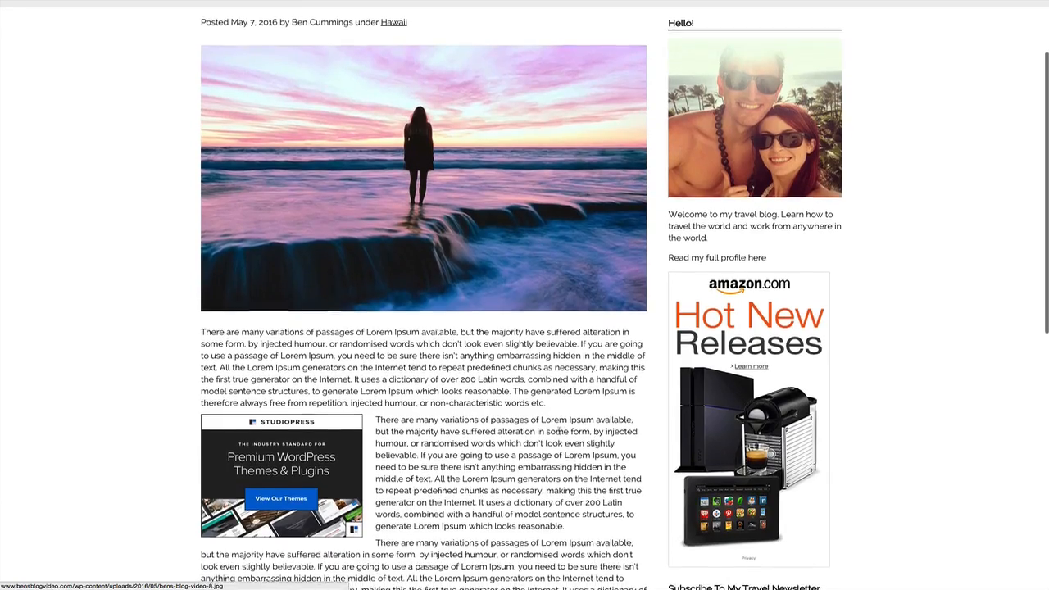
scroll("down", 3)
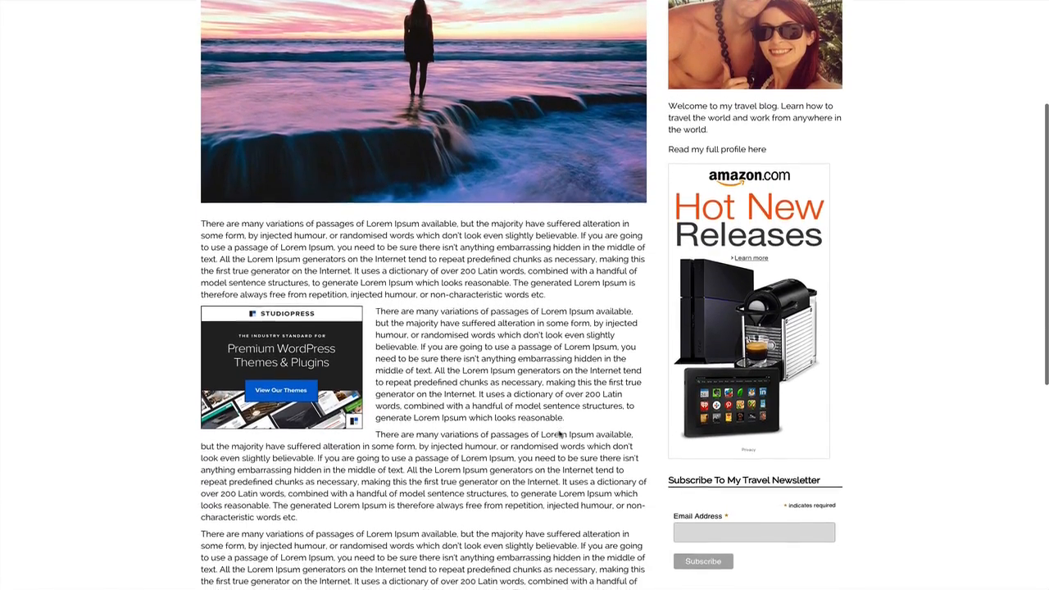
scroll("down", 3)
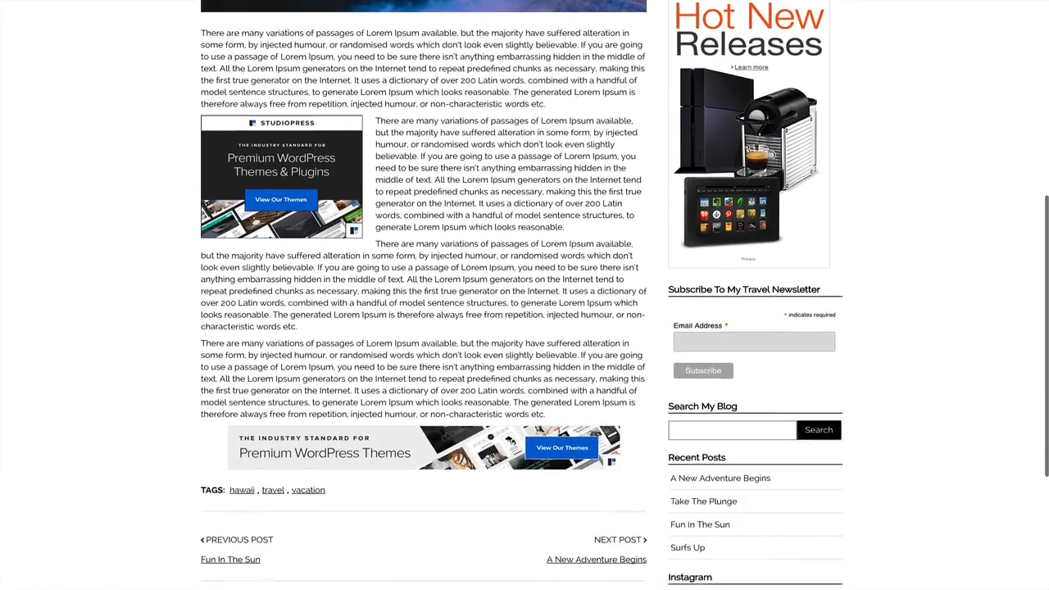
scroll("down", 3)
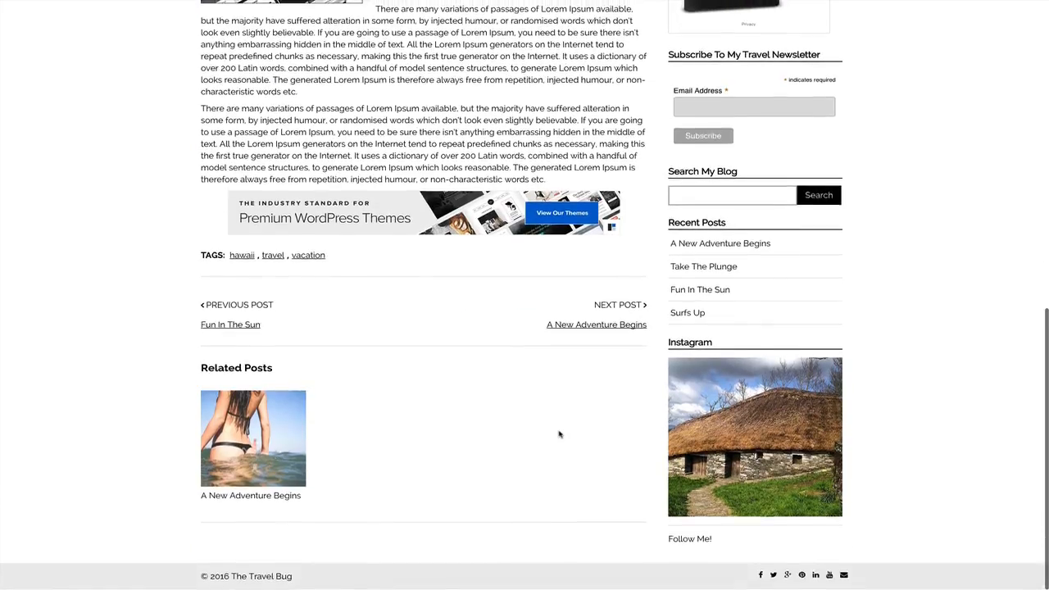
scroll("up", 3)
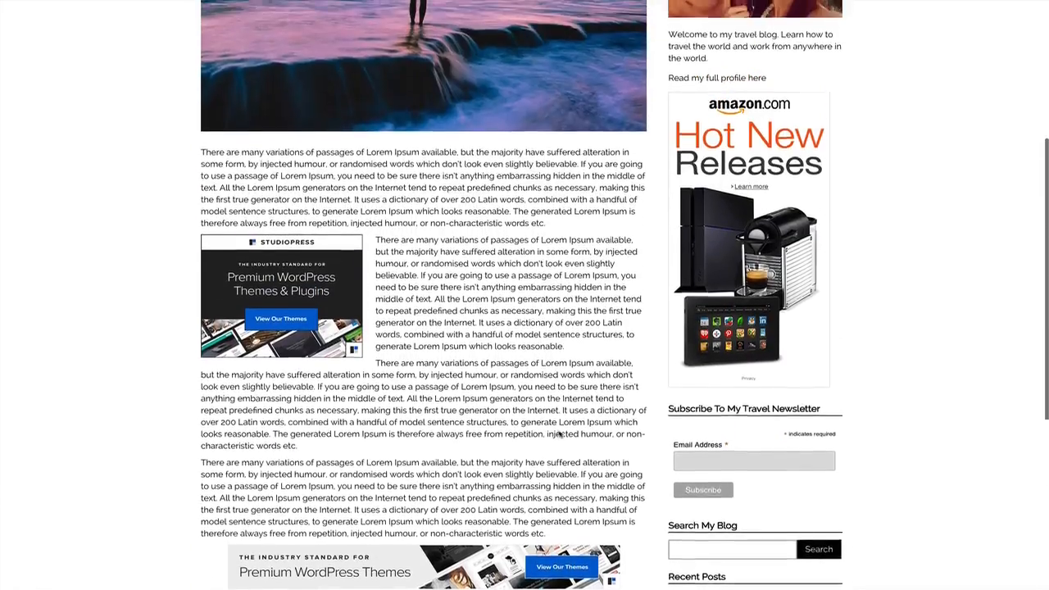
scroll("up", 3)
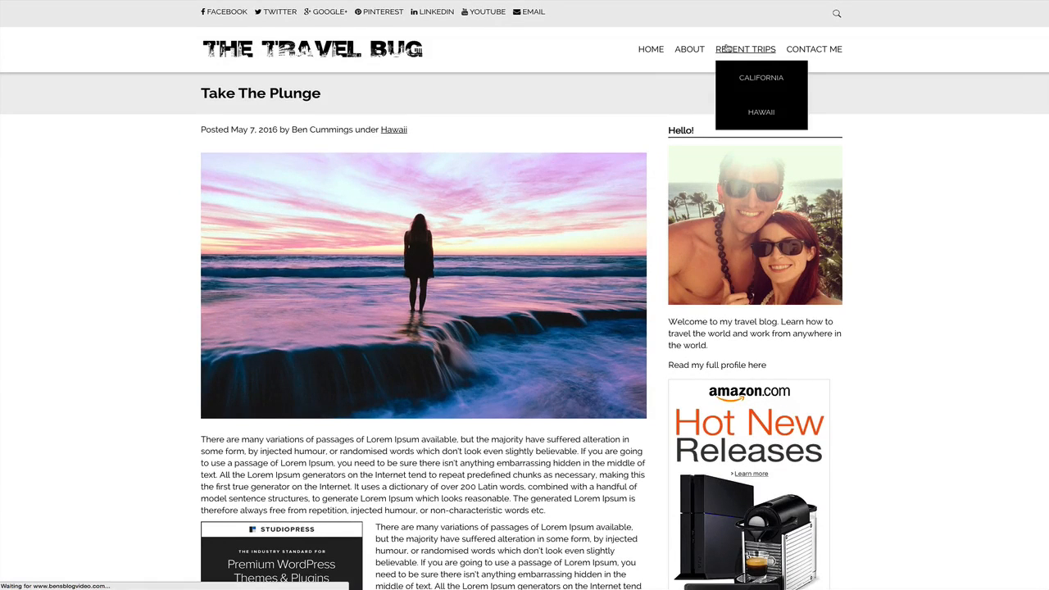
- View a Hawaii trip photo enlarged on Recent Trips, then go to Contact Me
left_click(744, 49)
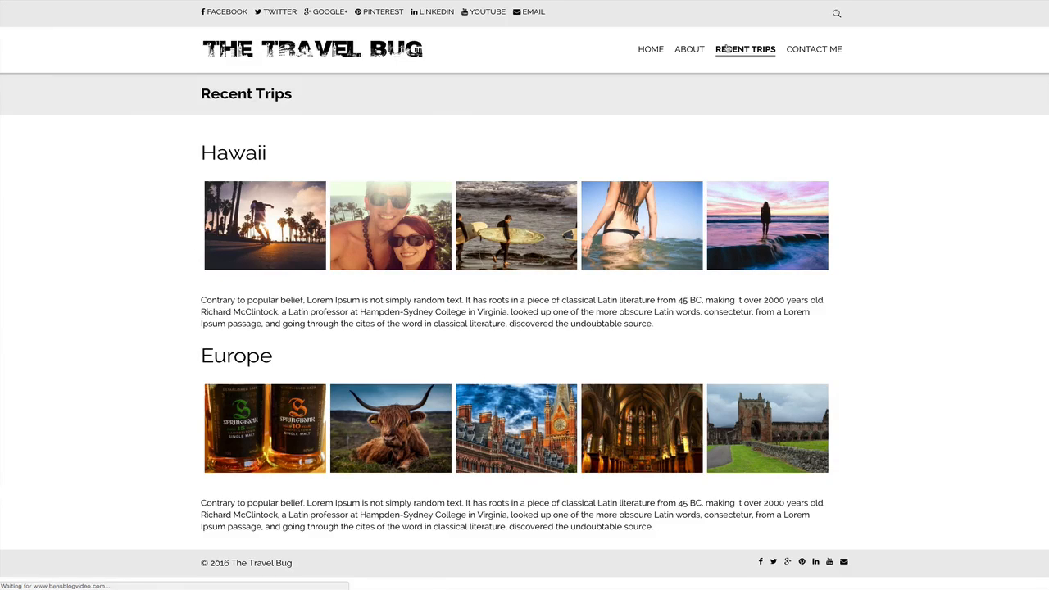
left_click(744, 49)
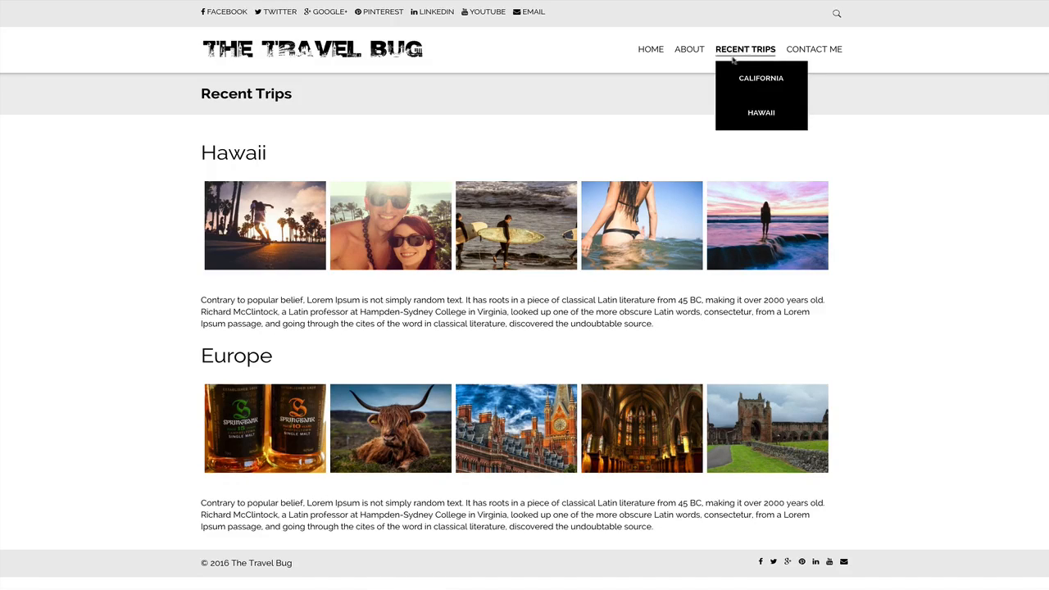
mouse_move(804, 226)
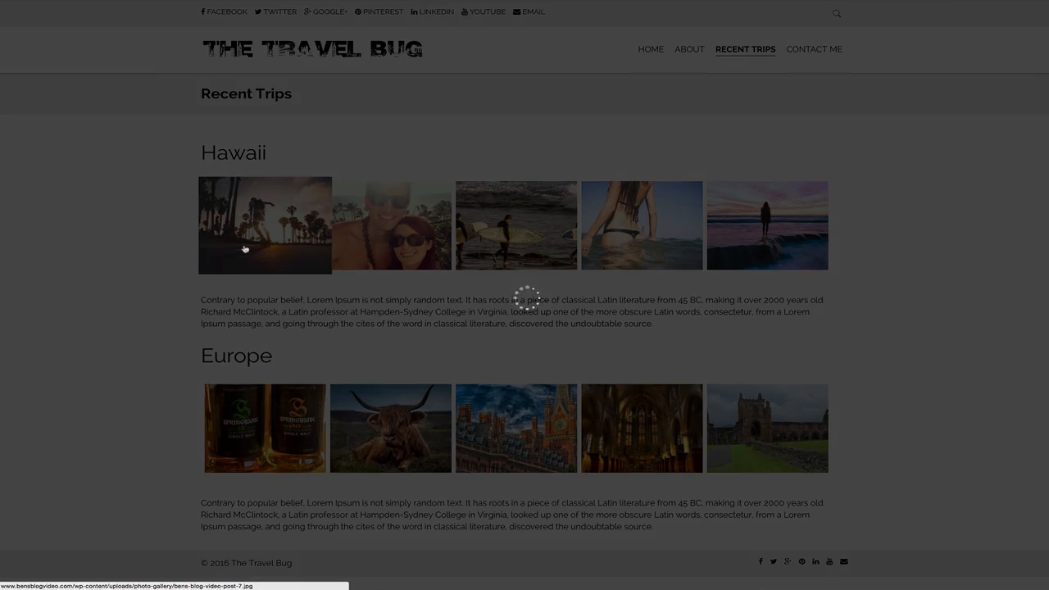
left_click(265, 226)
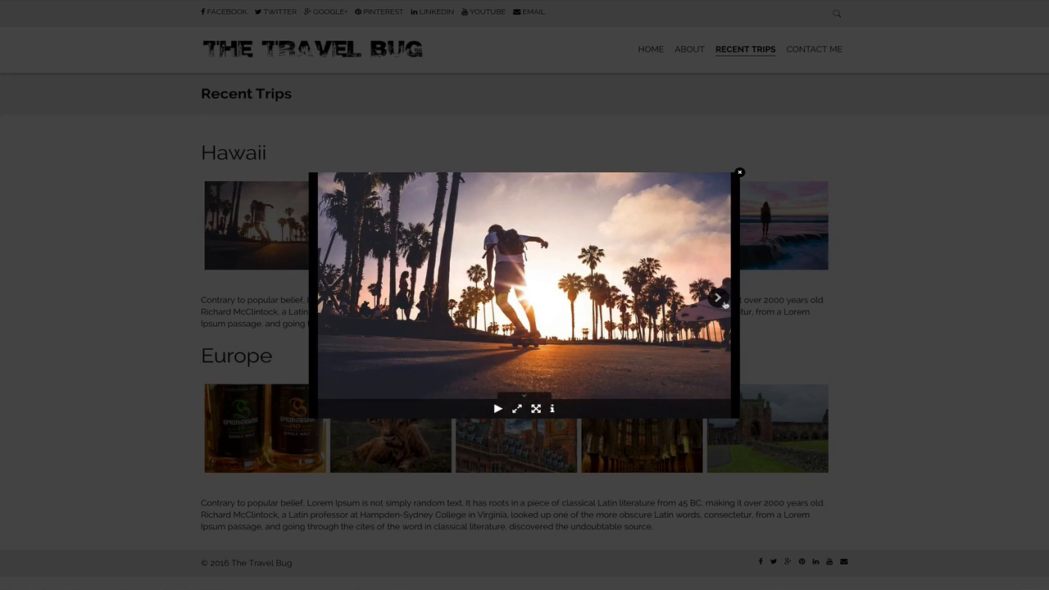
left_click(812, 49)
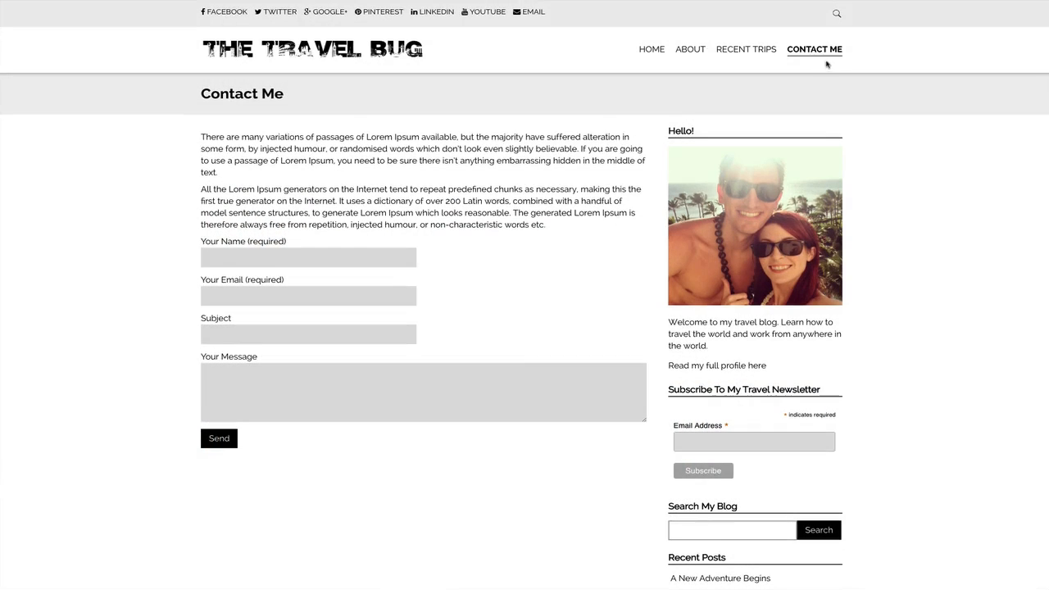
mouse_move(878, 231)
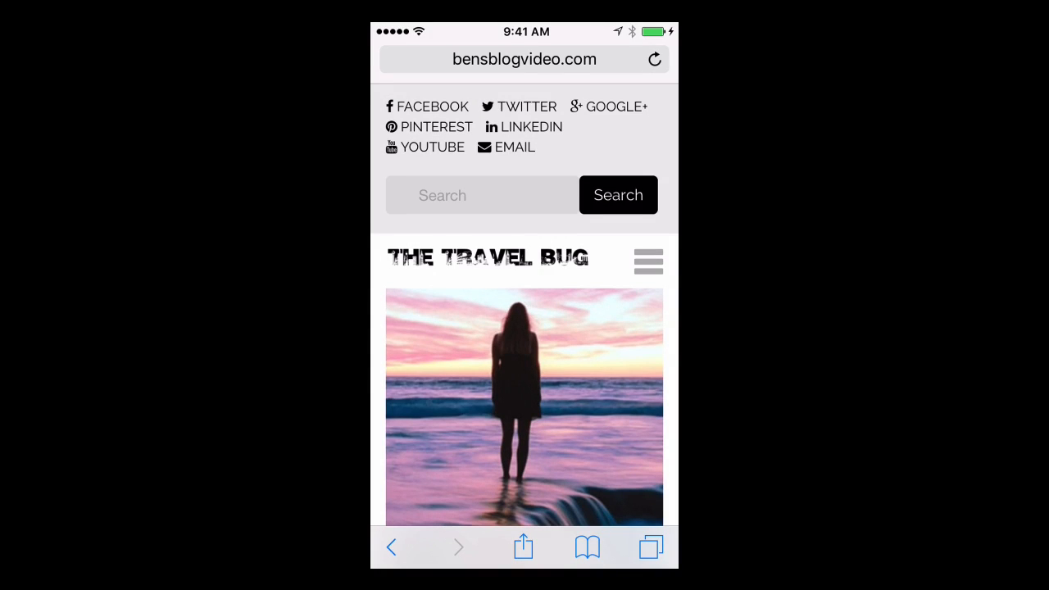
scroll("down", 3)
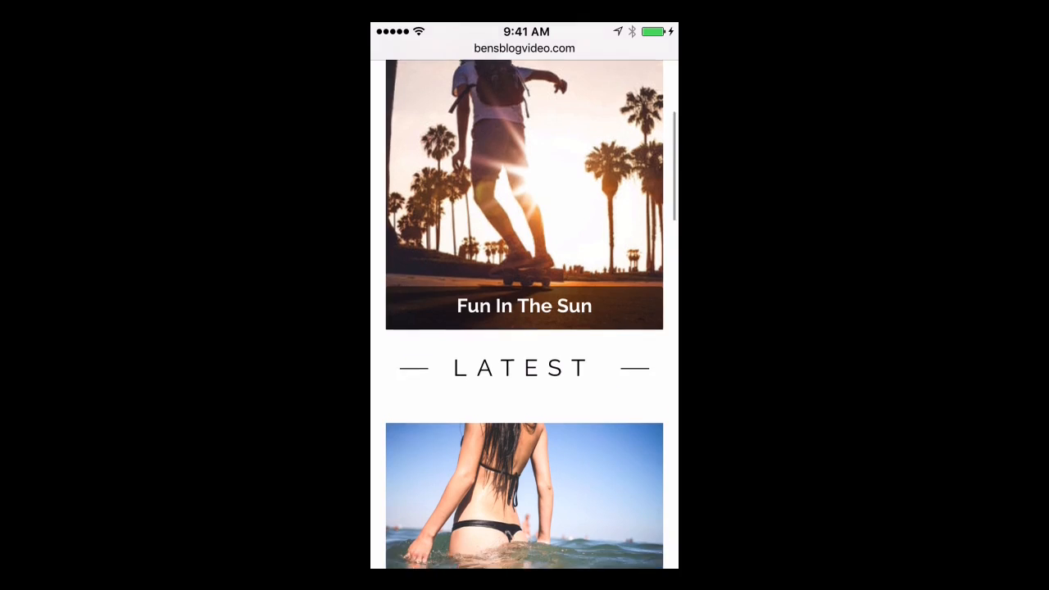
scroll("down", 3)
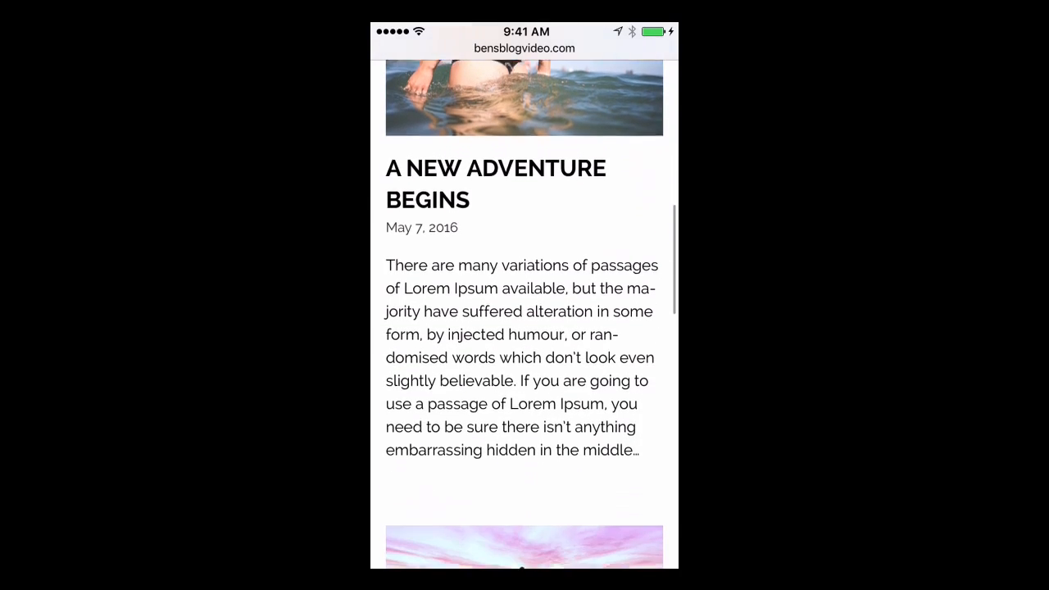
scroll("down", 3)
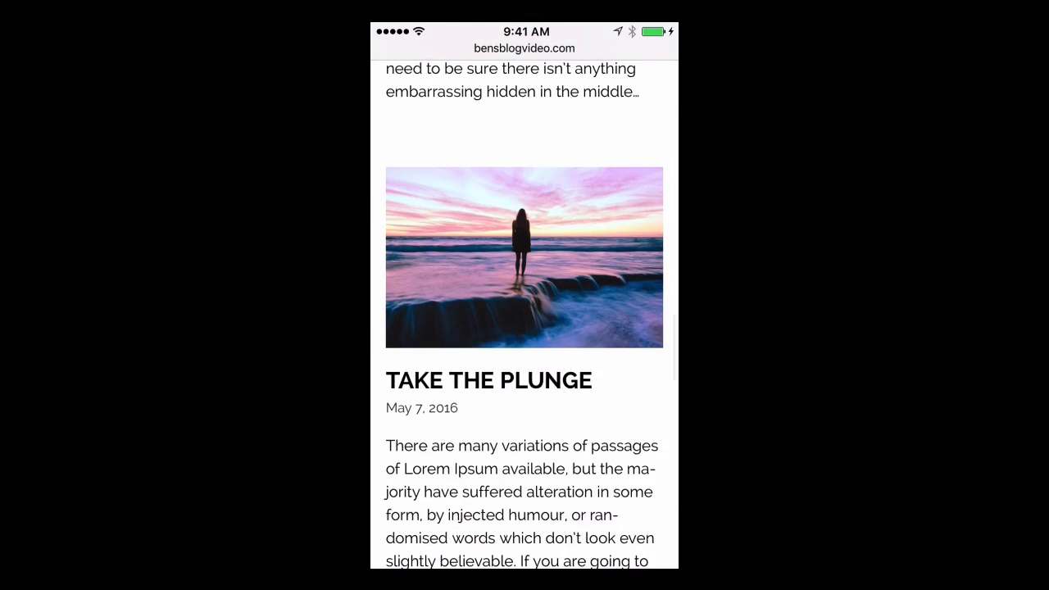
scroll("up", 3)
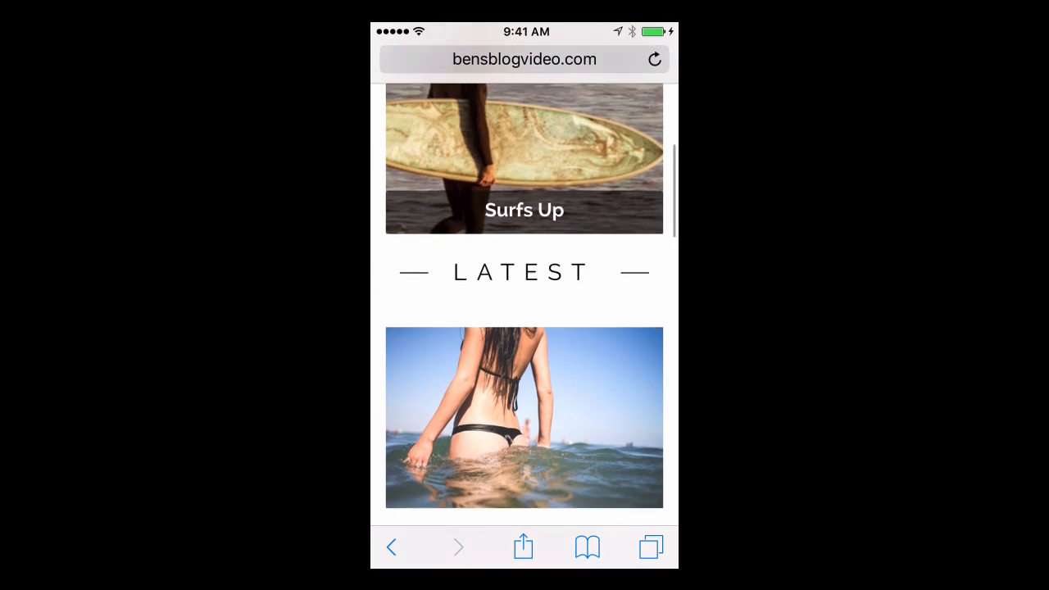
scroll("up", 3)
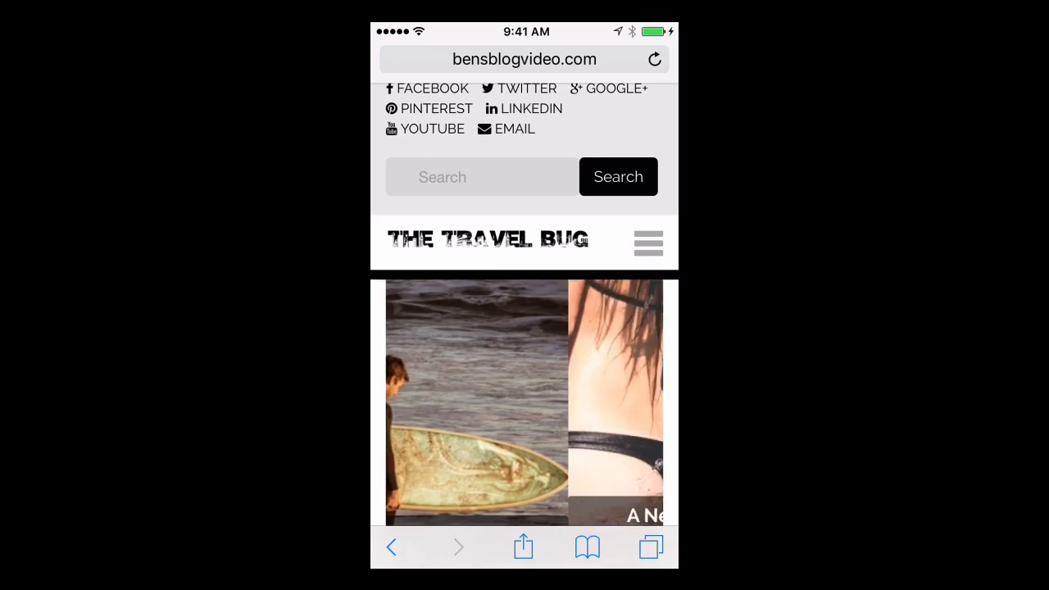
left_click(649, 242)
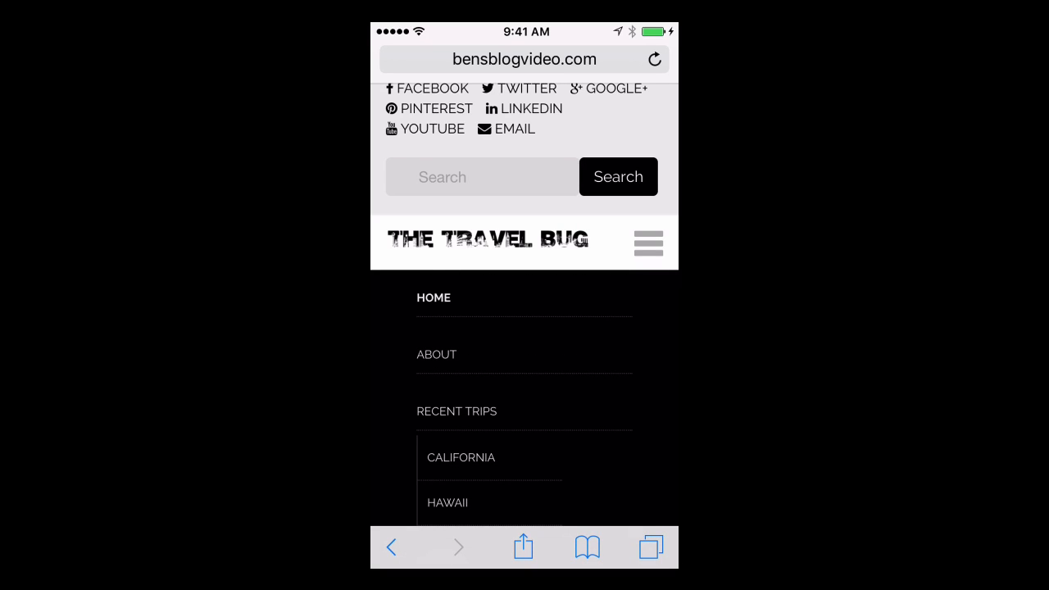
left_click(436, 354)
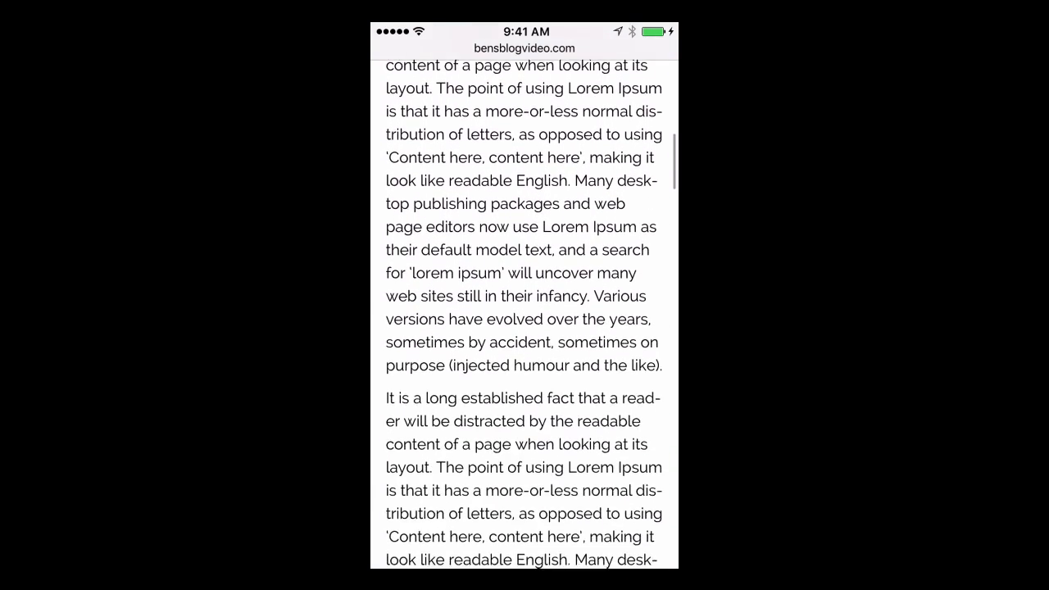
scroll("down", 3)
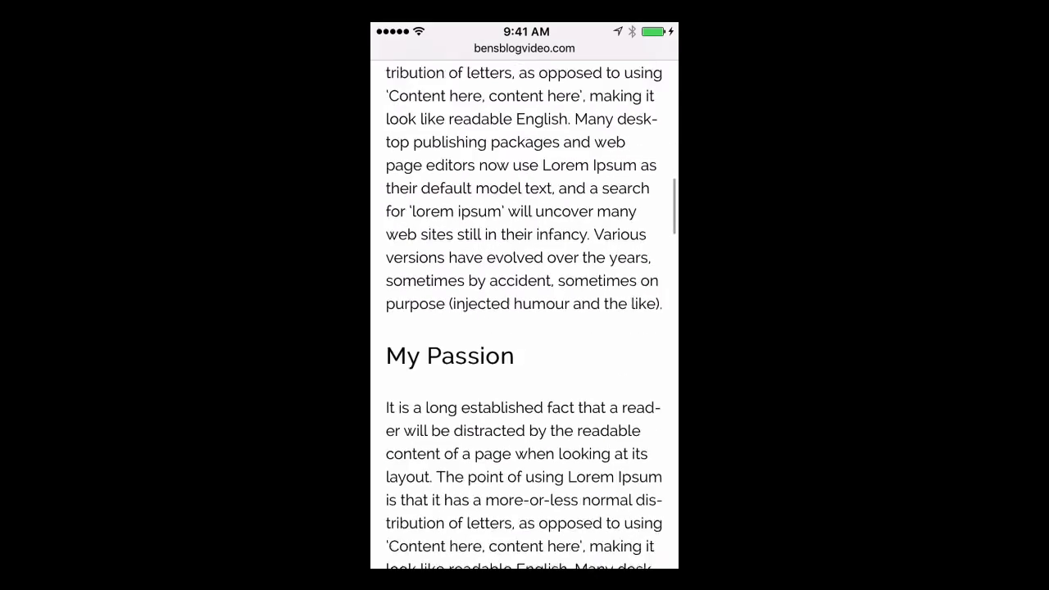
scroll("down", 3)
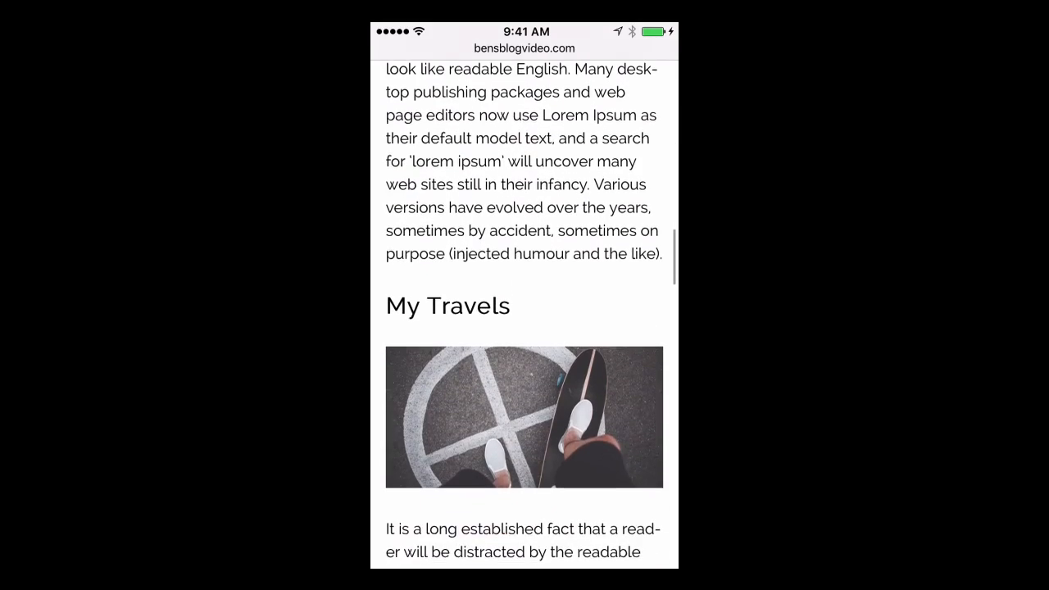
scroll("down", 3)
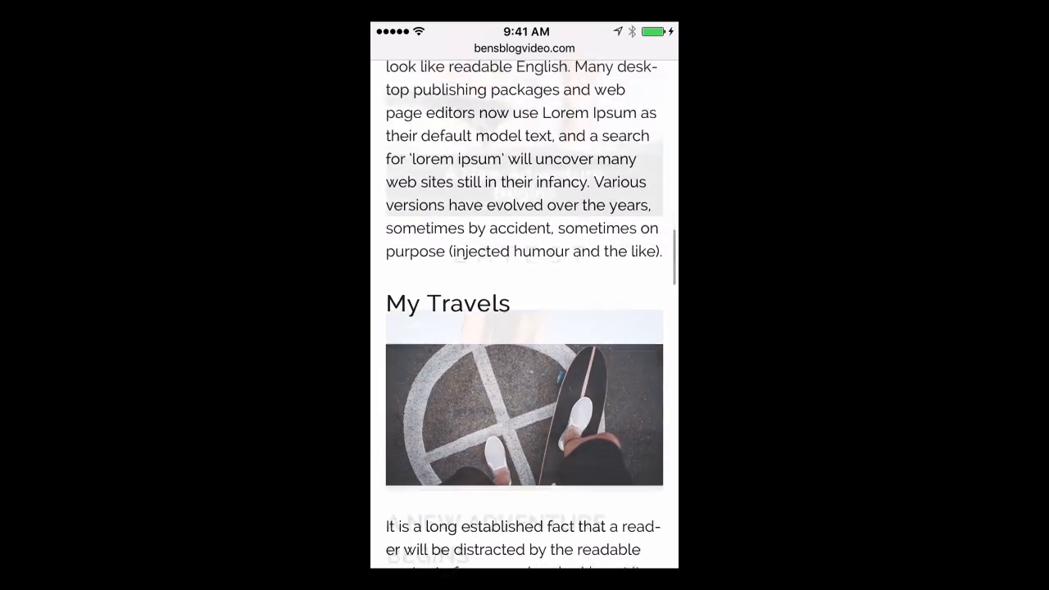
scroll("down", 3)
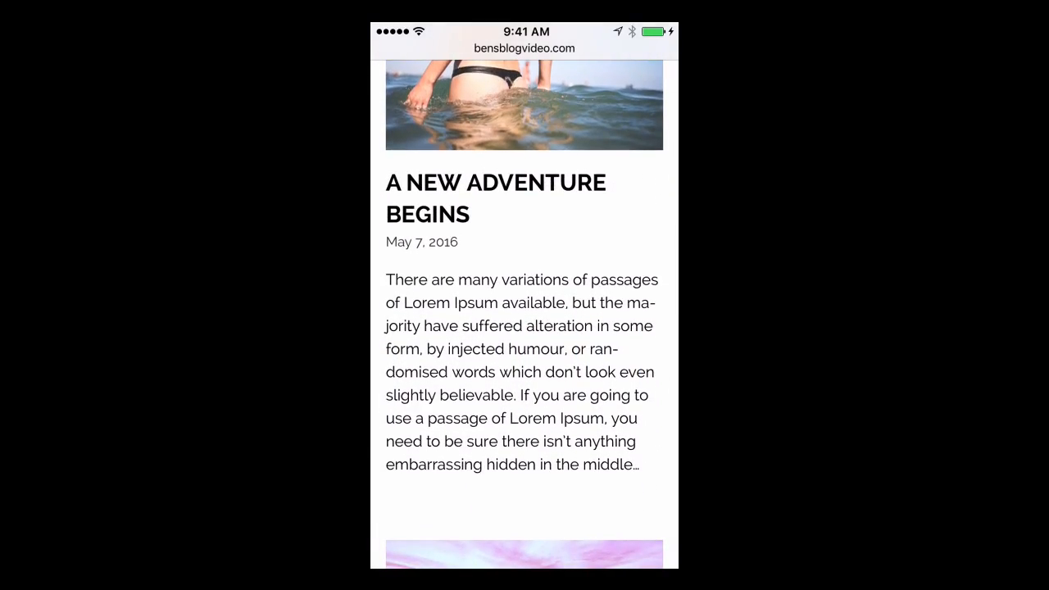
scroll("down", 3)
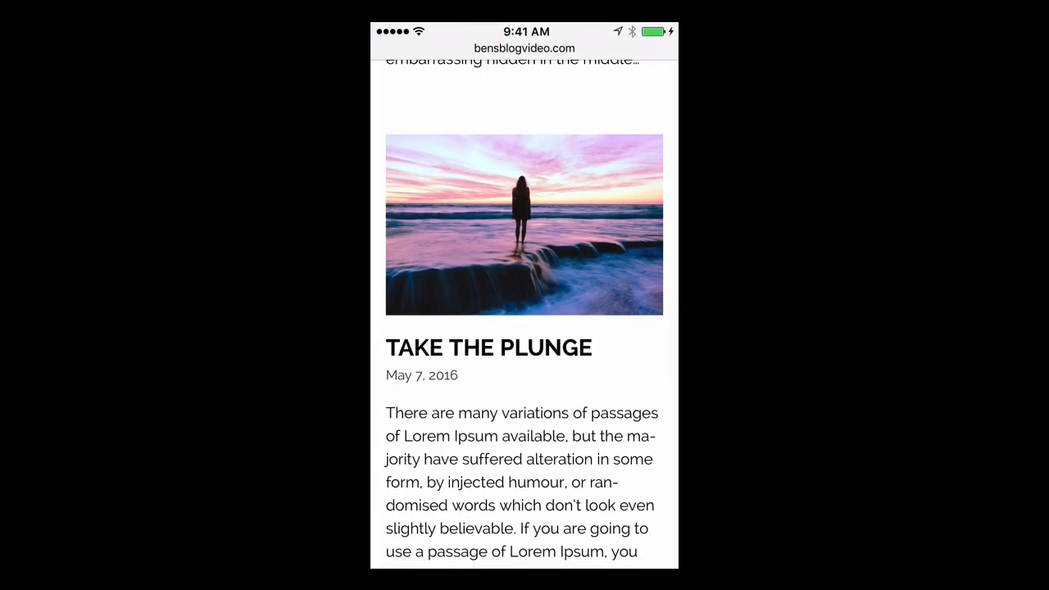
scroll("down", 3)
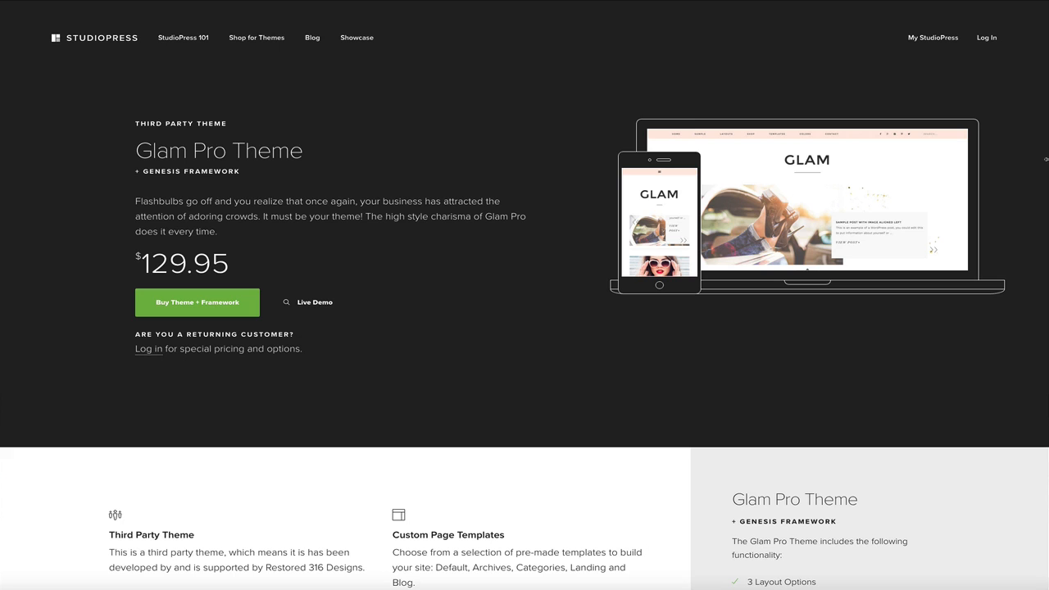
- Bring up the MOJO Marketplace WordPress All-In-One setup service listing
left_click(197, 302)
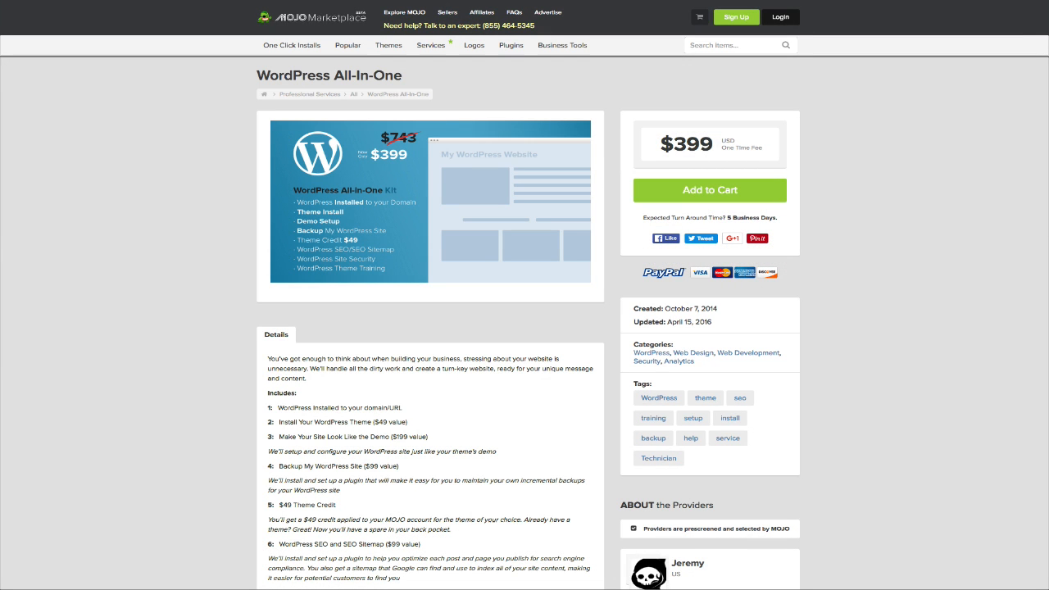
left_click(429, 200)
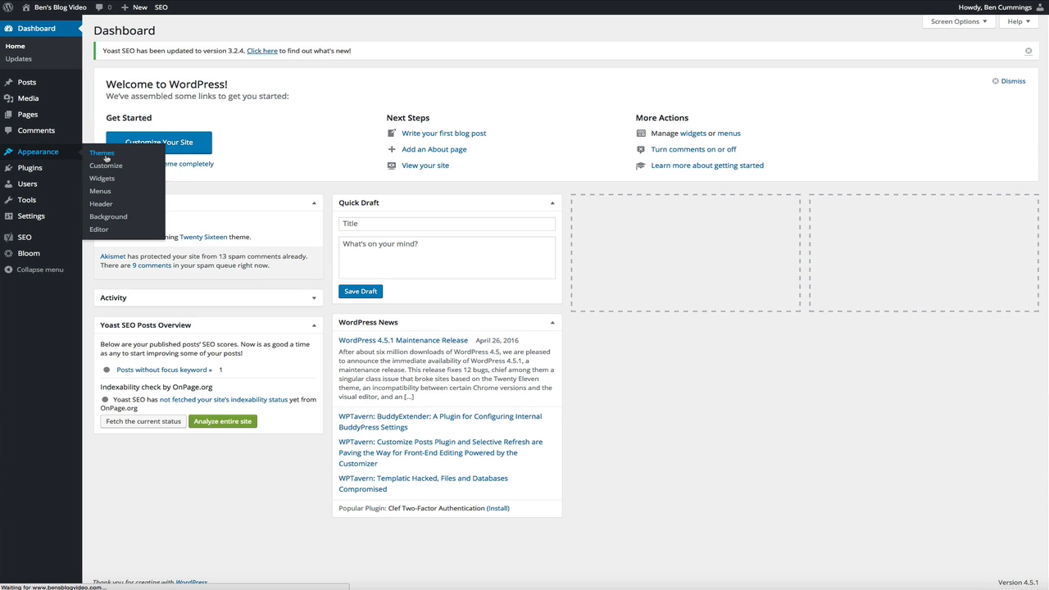
- Show the Themes screen listing installed themes with Twenty Sixteen active
left_click(101, 153)
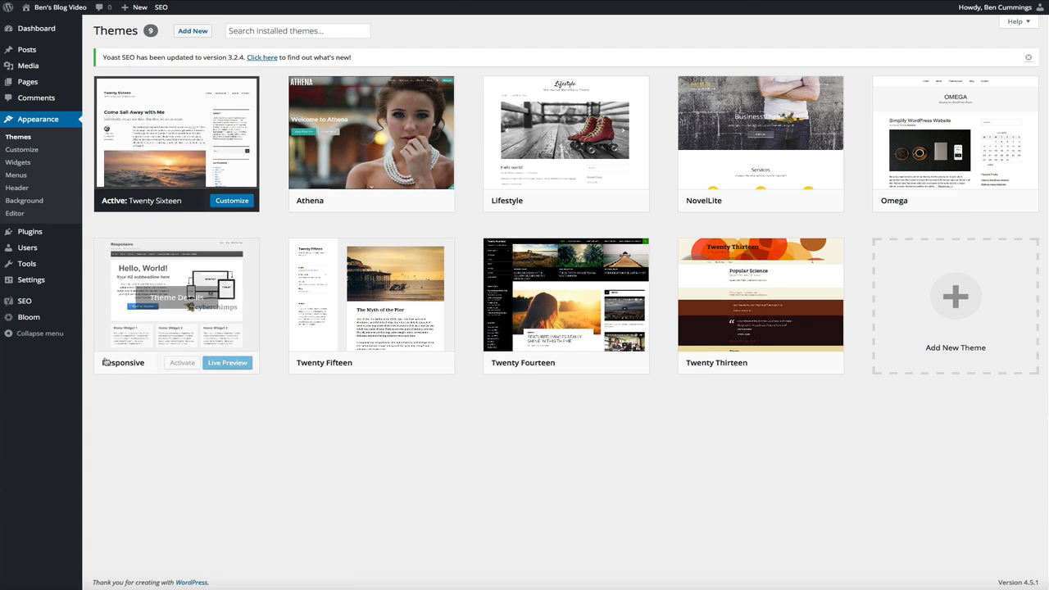
mouse_move(115, 429)
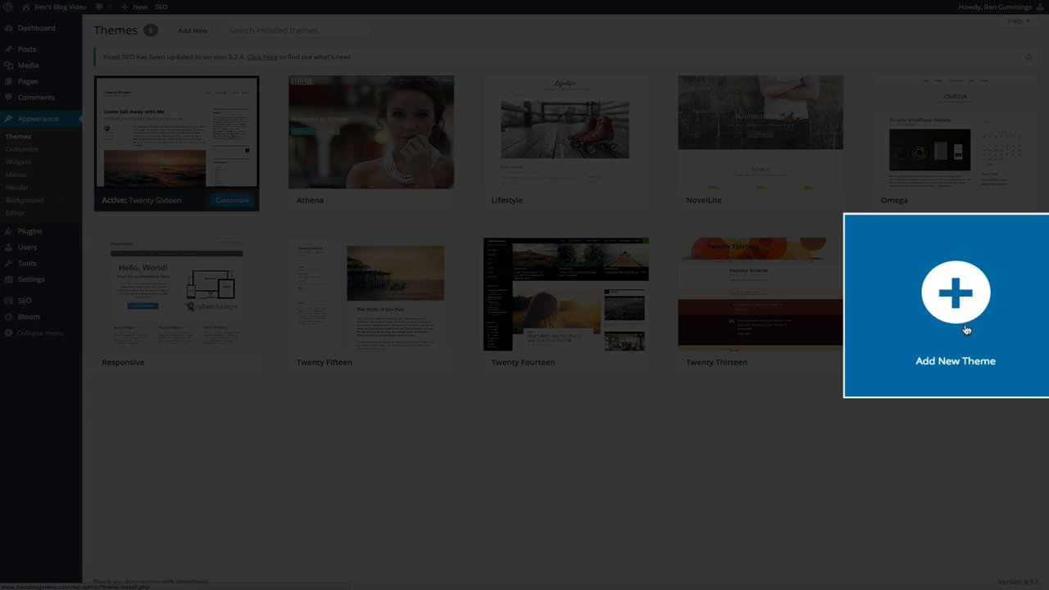
- Show the Add Themes screen with featured themes available to install
left_click(953, 295)
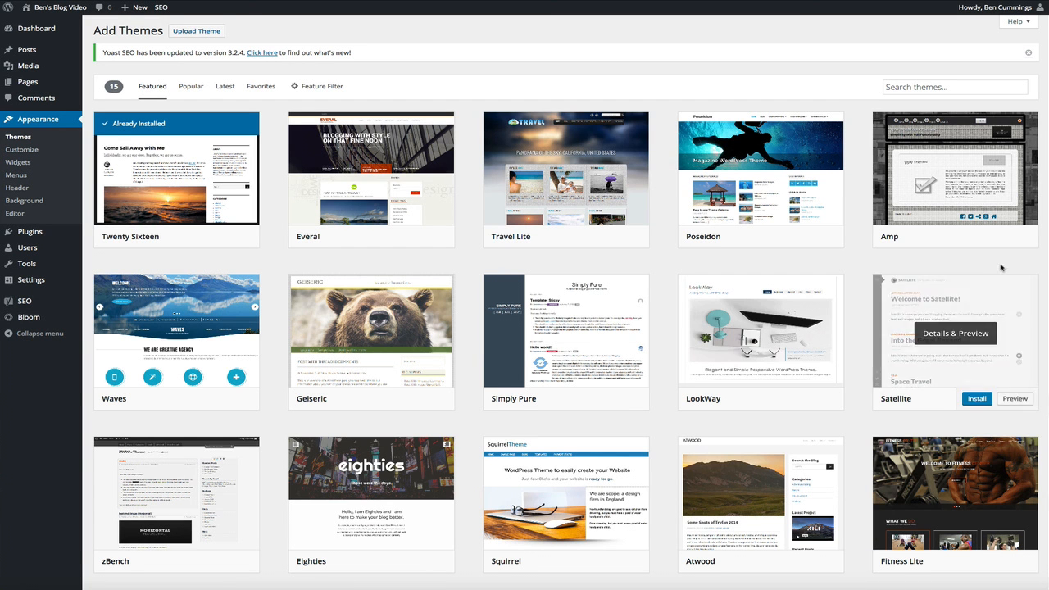
mouse_move(1003, 260)
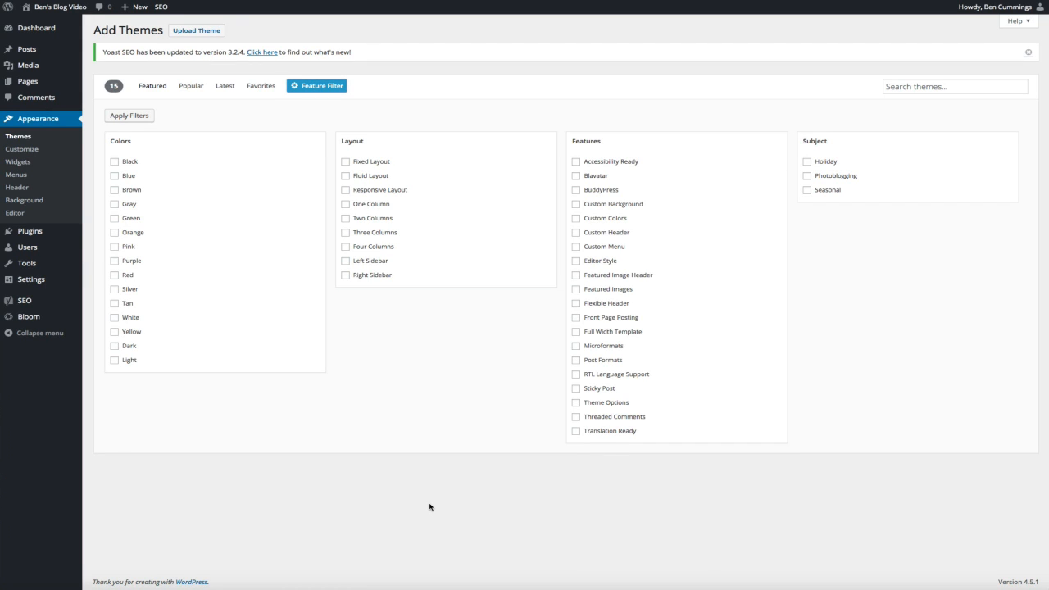
mouse_move(308, 92)
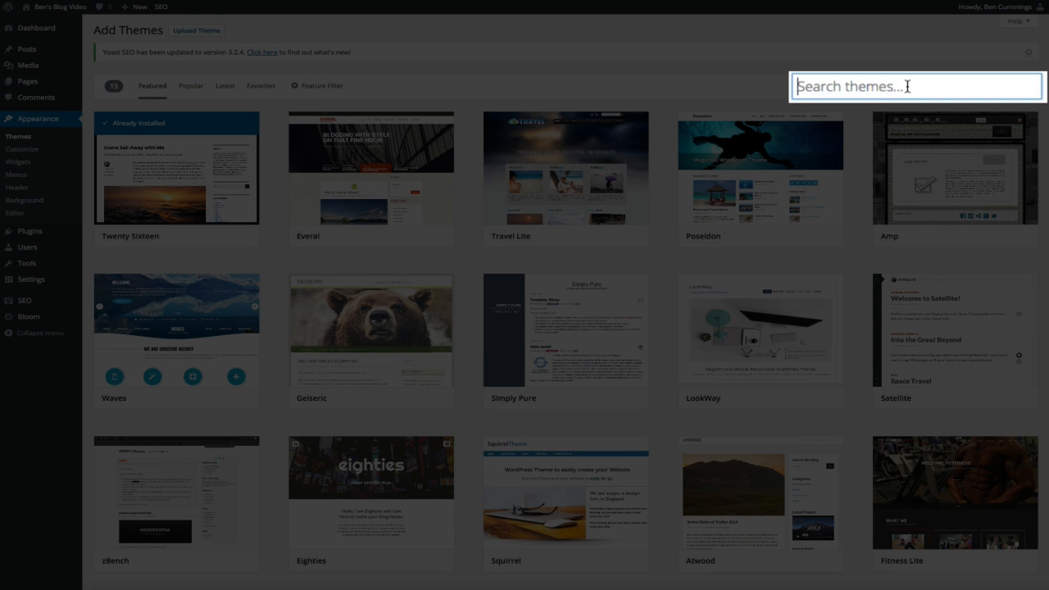
- Search the theme directory for "simply read", listing Simply Read first
type("simply re")
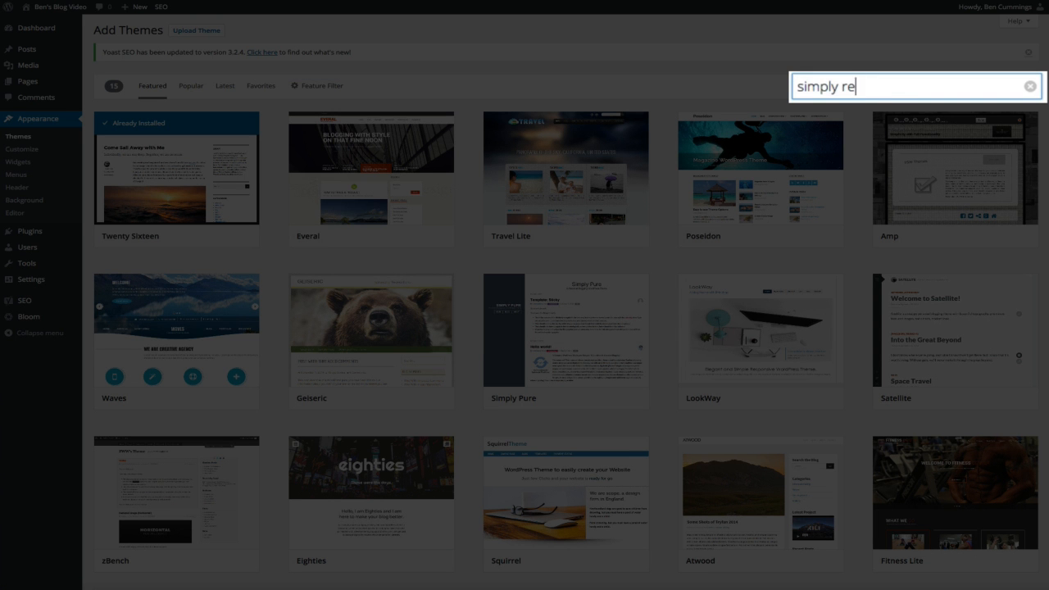
type("ad")
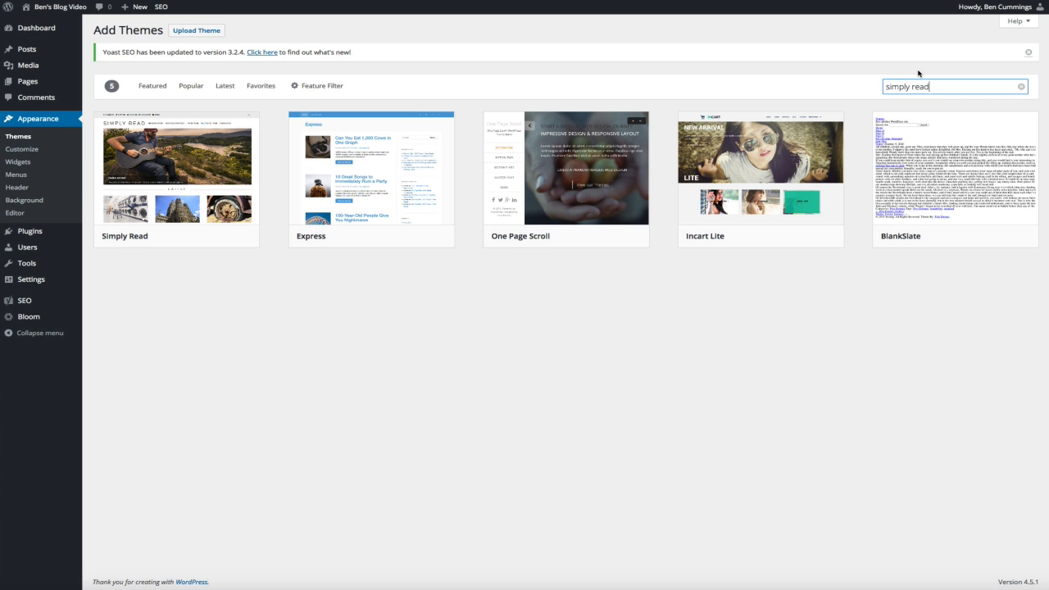
mouse_move(239, 480)
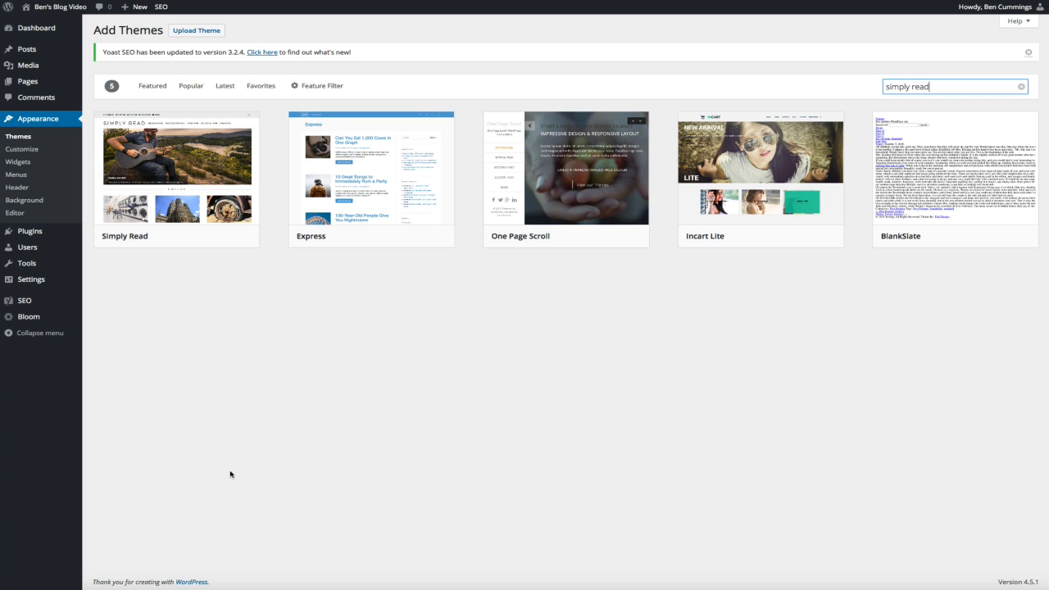
mouse_move(177, 167)
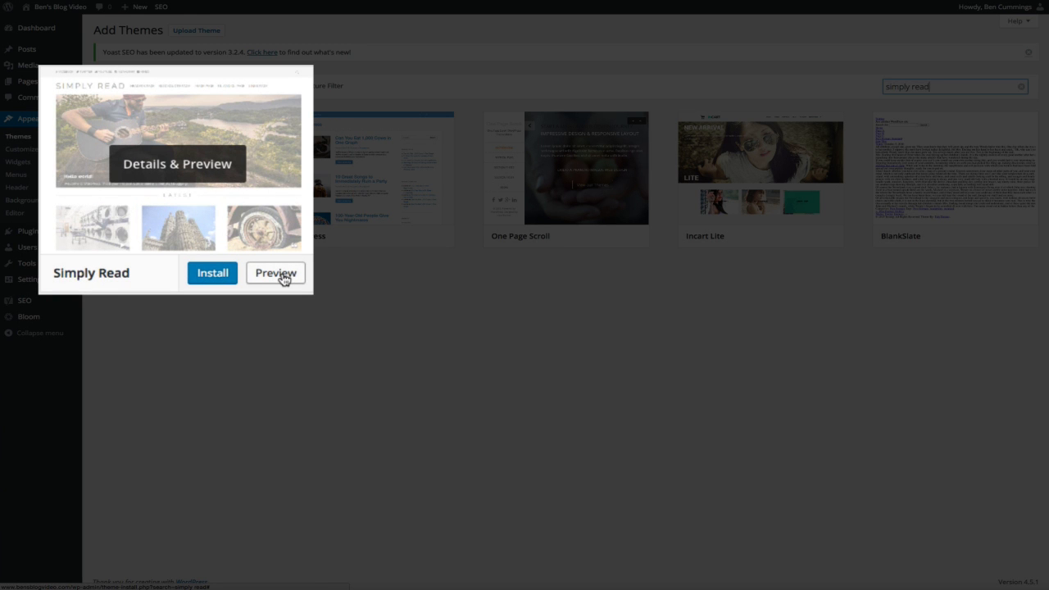
- Preview the Simply Read theme and install version 2.1 from the preview sidebar
left_click(275, 272)
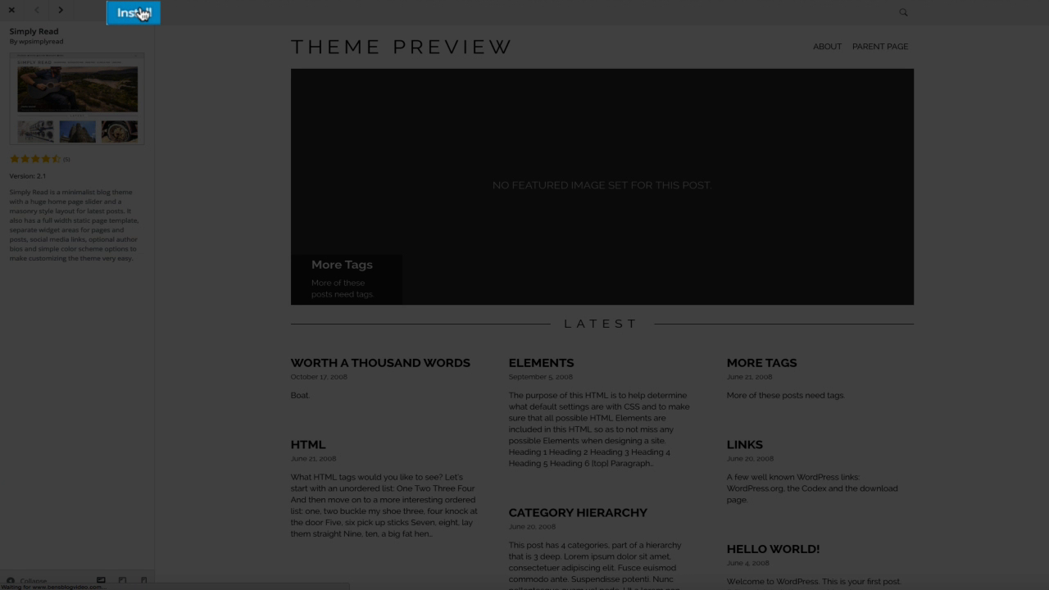
left_click(133, 12)
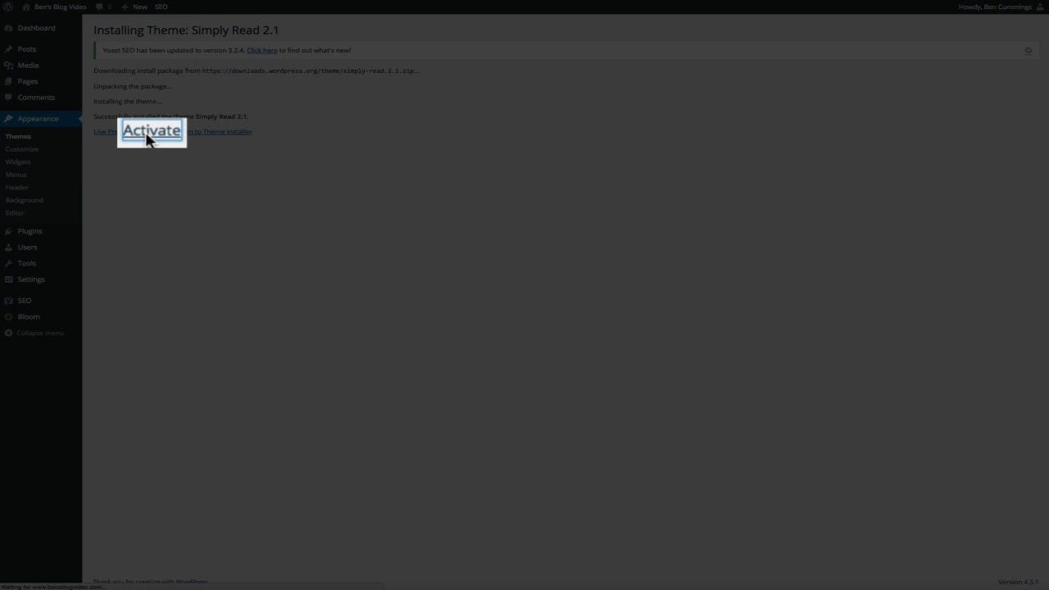
- Activate Simply Read and view Ben's Blog Video front end in the new design
left_click(151, 131)
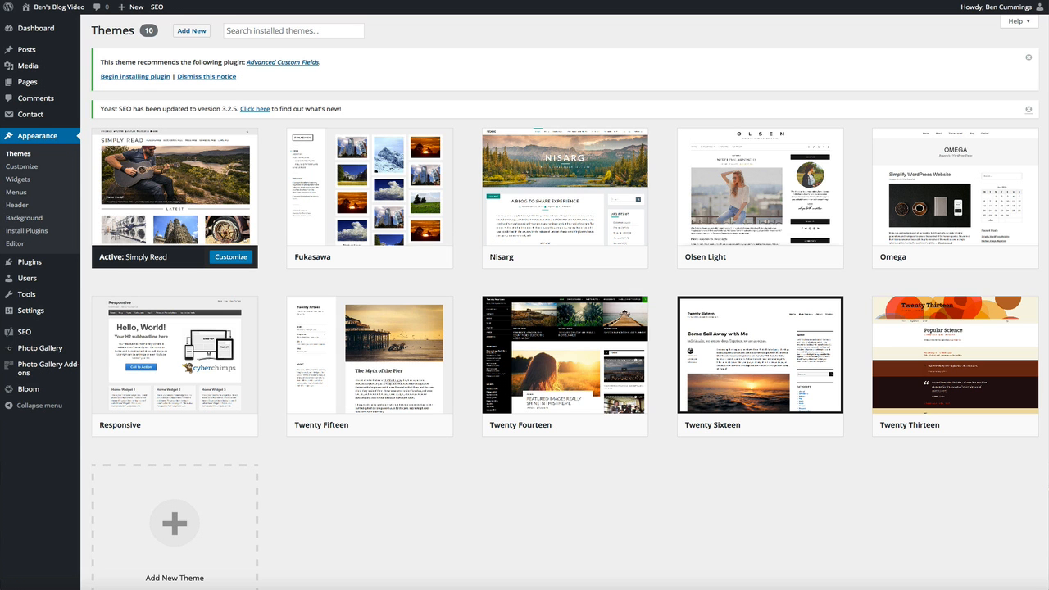
left_click(174, 188)
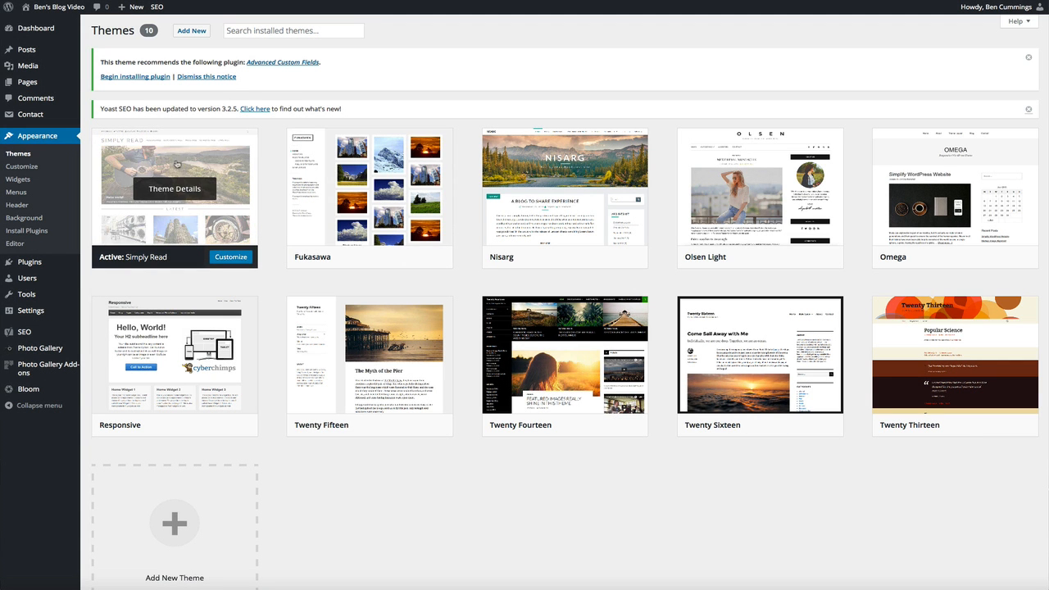
mouse_move(36, 19)
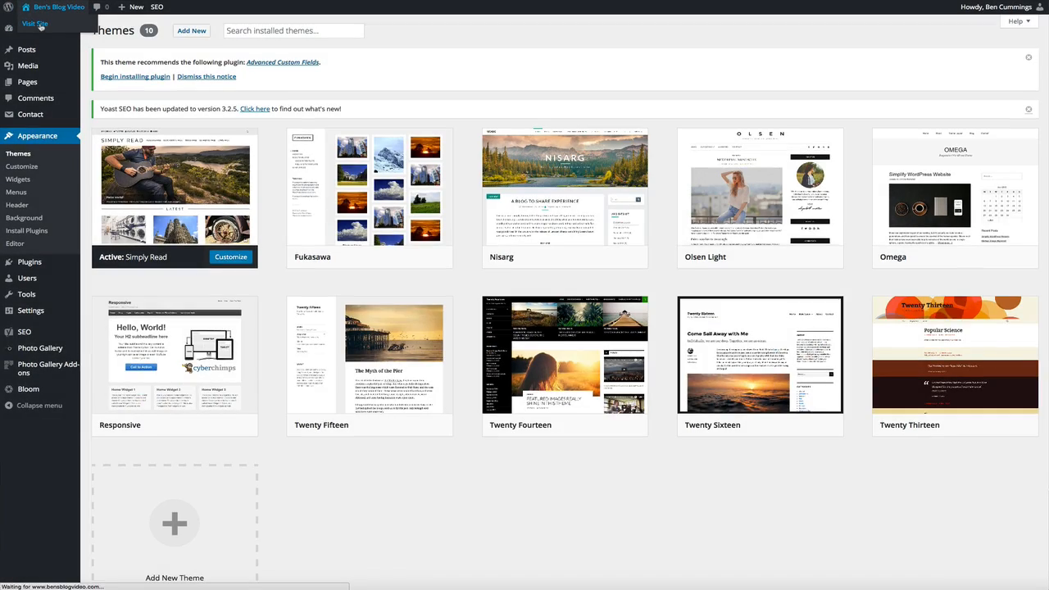
left_click(36, 23)
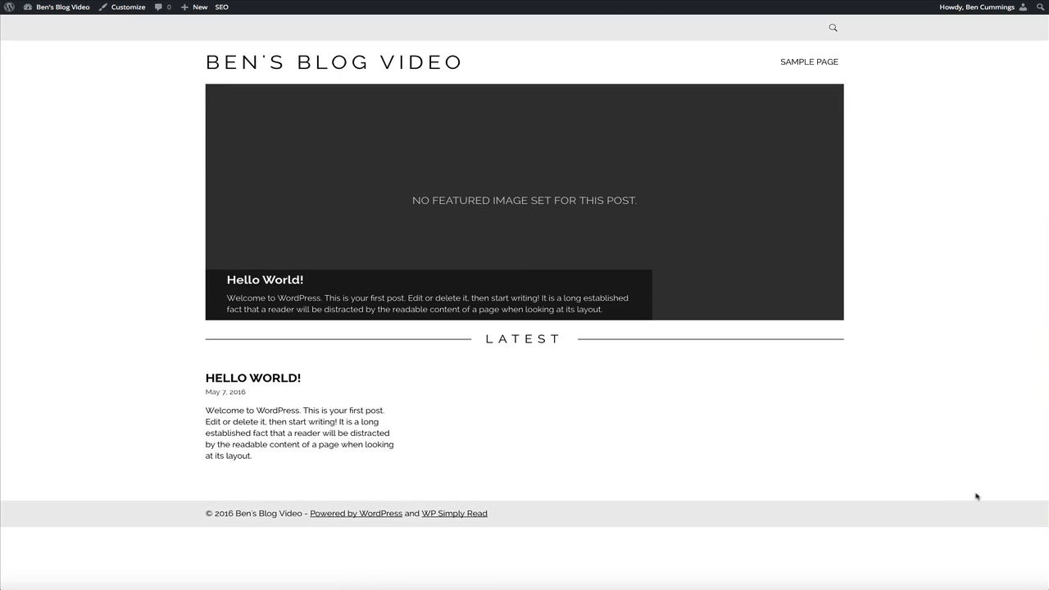